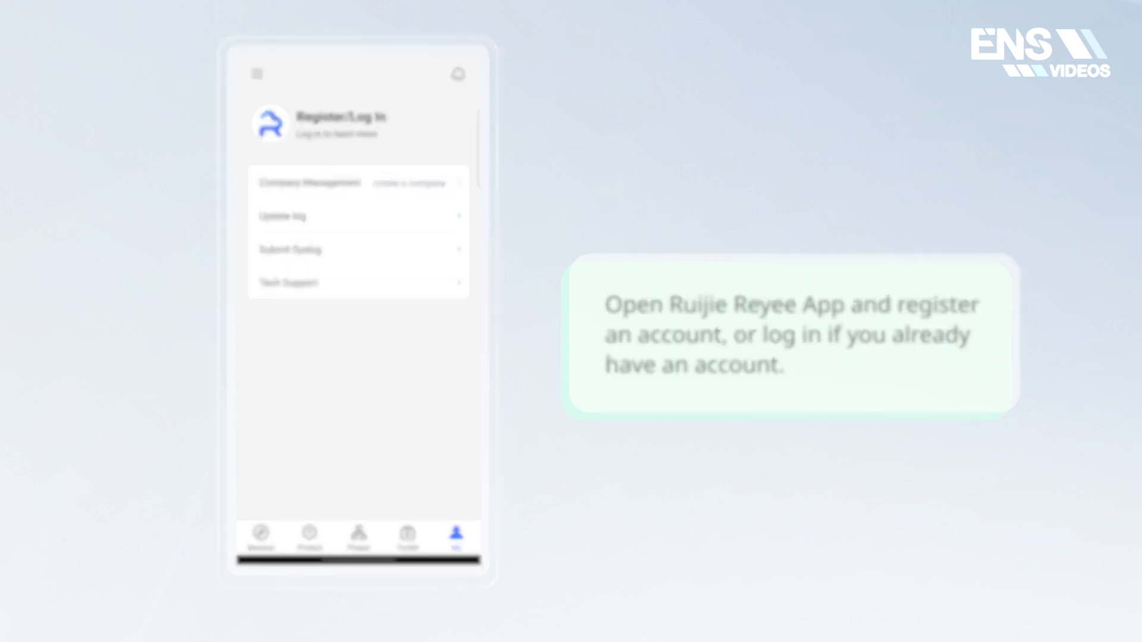
Go to the project list and locate the target project's Workspace.
{"action": "left_click", "coordinate": [358, 536]}
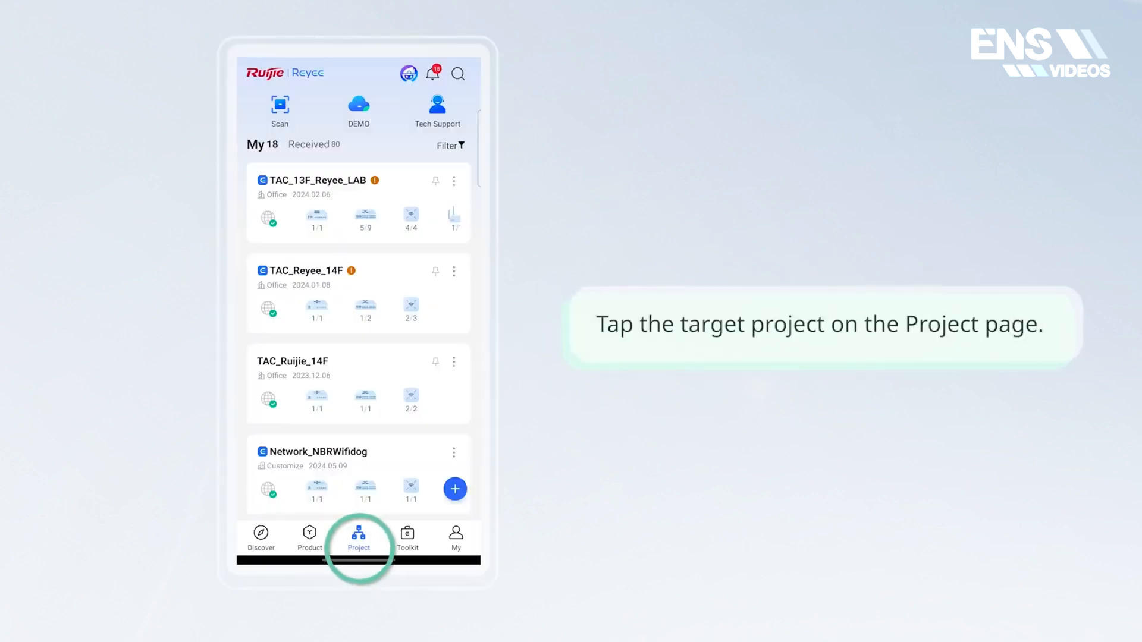
{"action": "scroll", "scroll_direction": "down", "scroll_amount": 3}
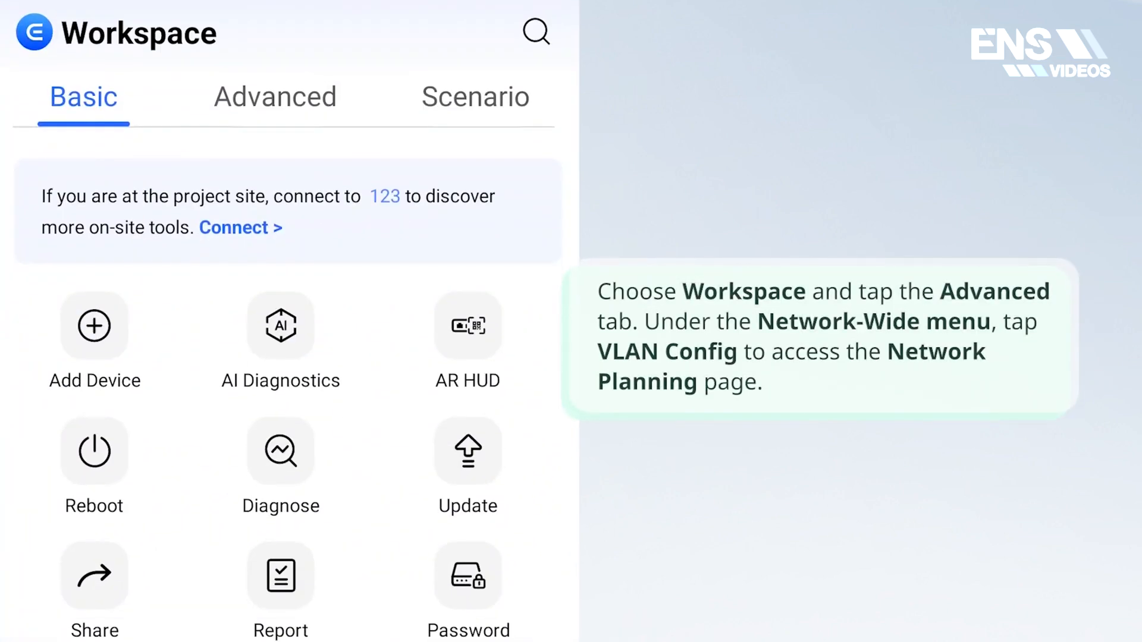
From Advanced tools, enter VLAN Config and begin adding a new Wired VLAN.
{"action": "left_click", "coordinate": [275, 96]}
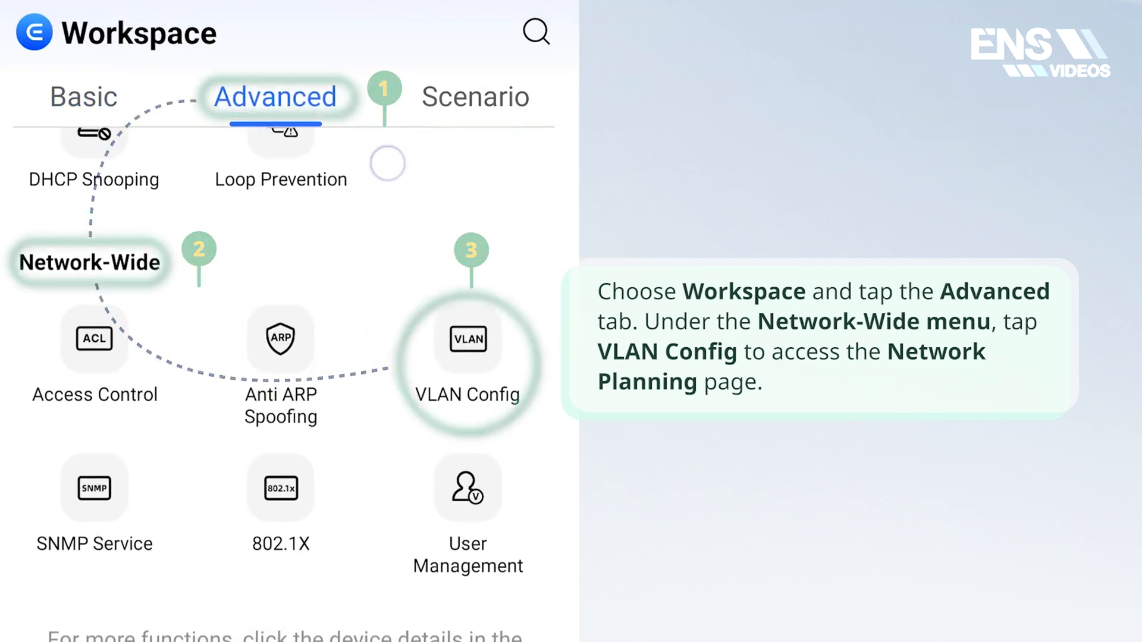
{"action": "left_click", "coordinate": [468, 341]}
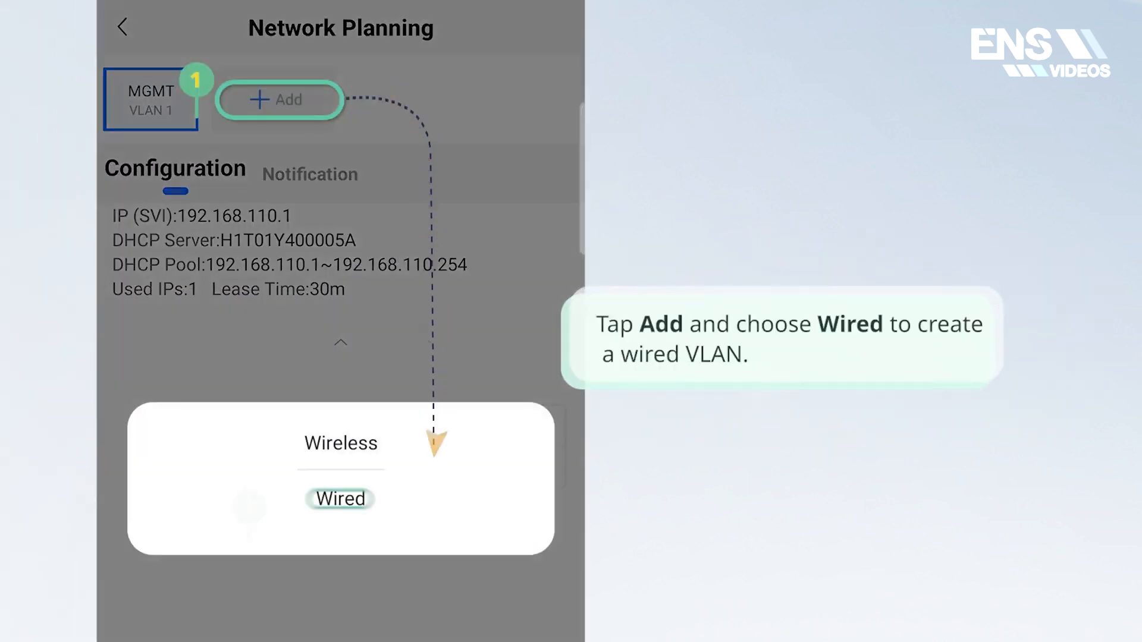
{"action": "left_click", "coordinate": [339, 499]}
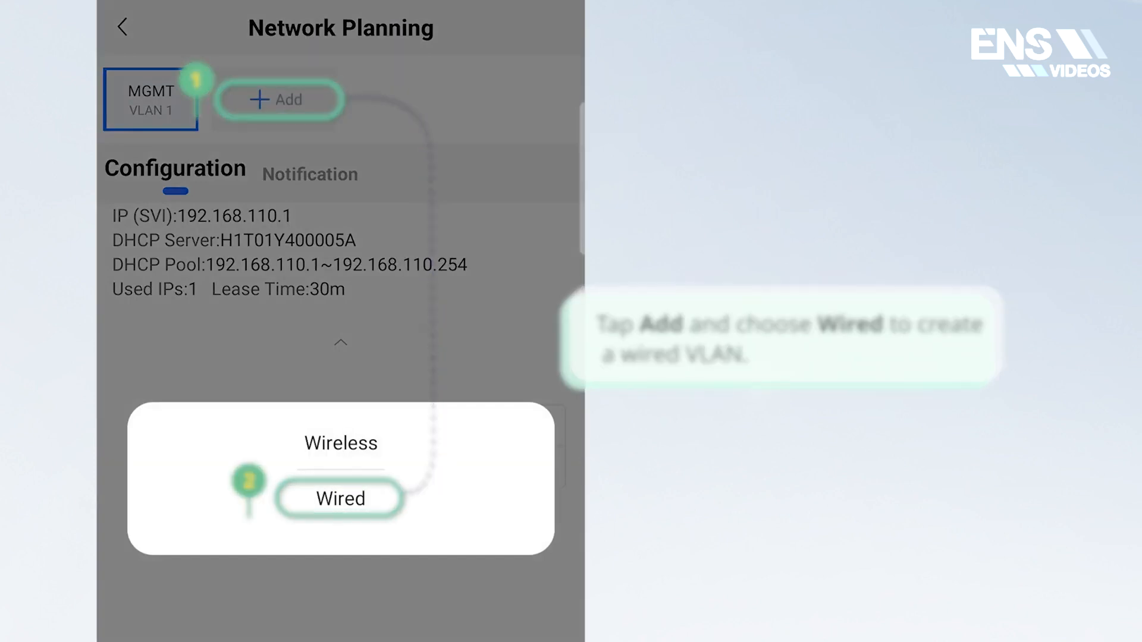
{"action": "left_click", "coordinate": [339, 498]}
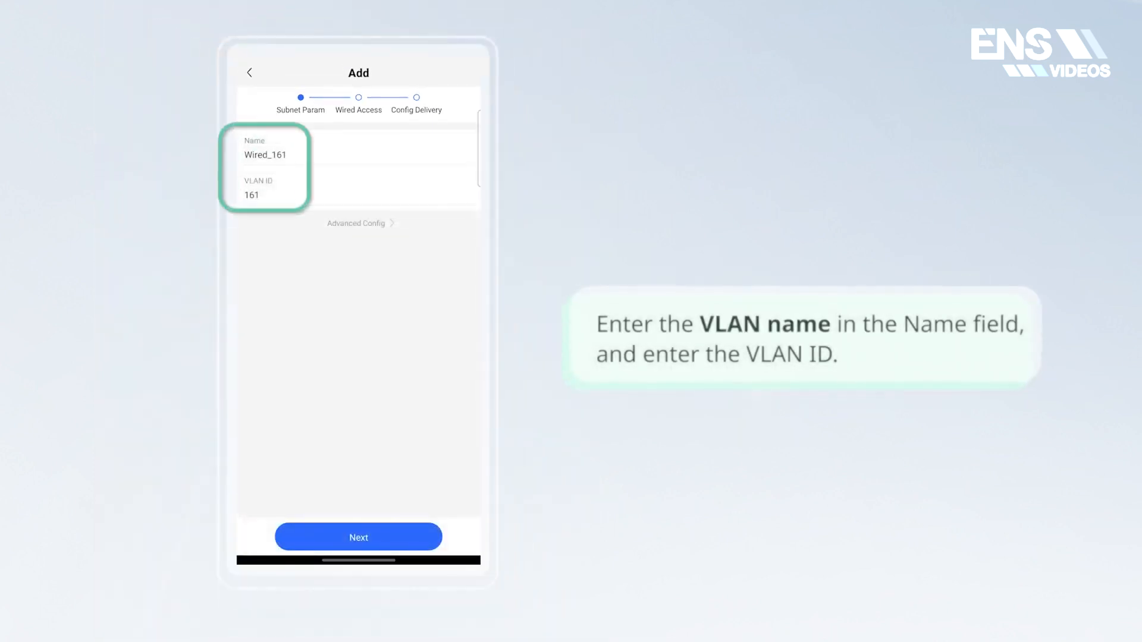
Name the VLAN Wired_15 with ID 15, enable DHCP on the Core Switch, and continue to wired access.
{"action": "type", "text": "15"}
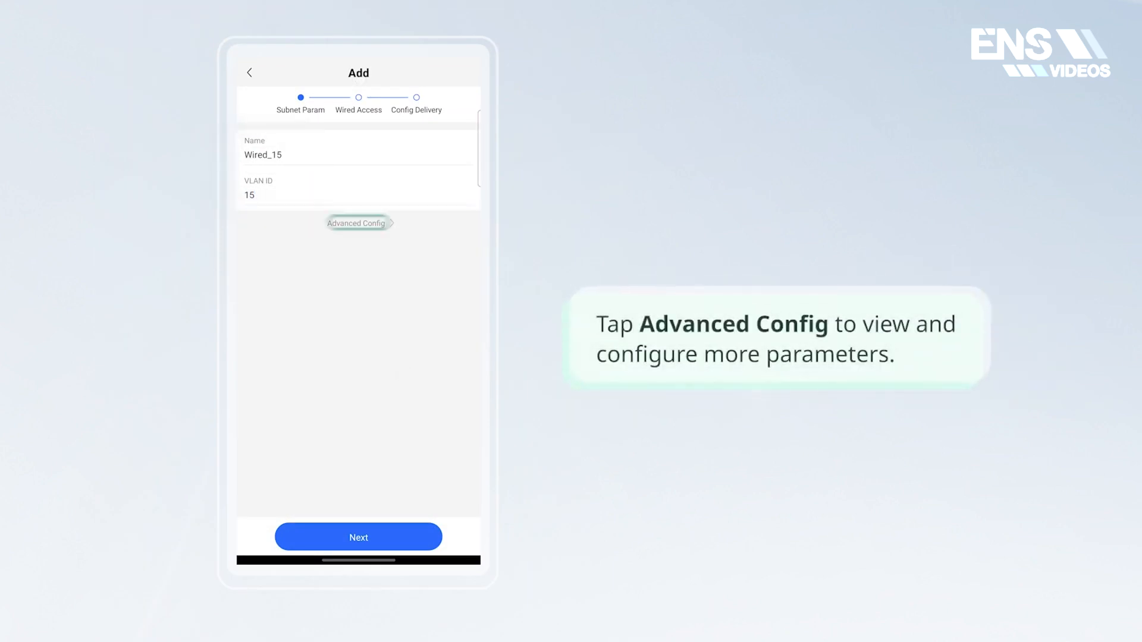
{"action": "left_click", "coordinate": [358, 223]}
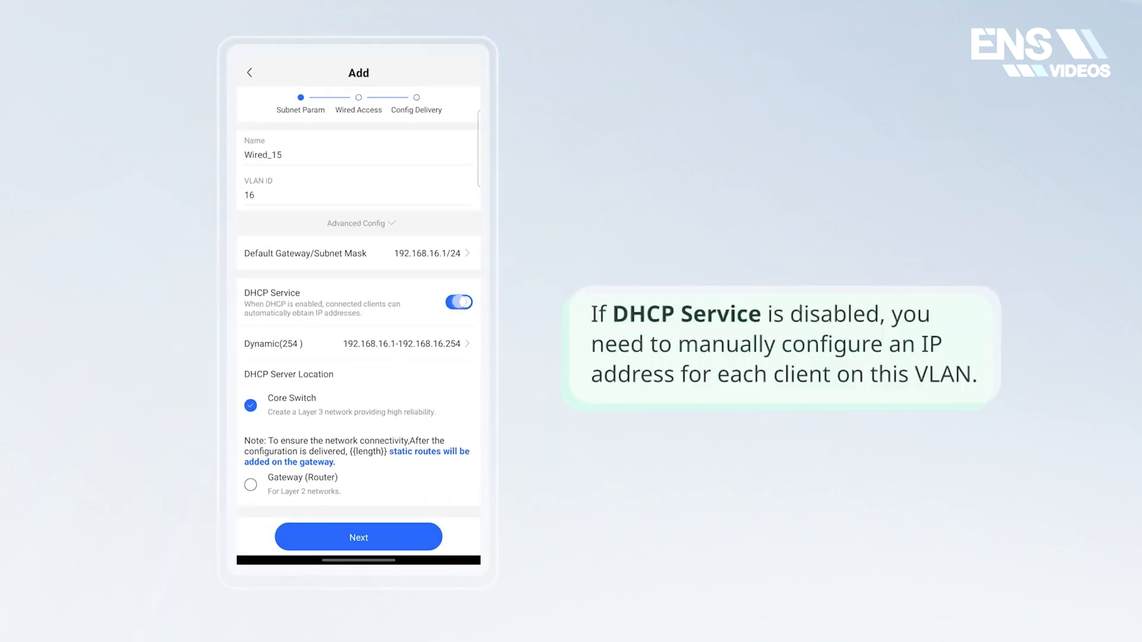
{"action": "left_click", "coordinate": [458, 302]}
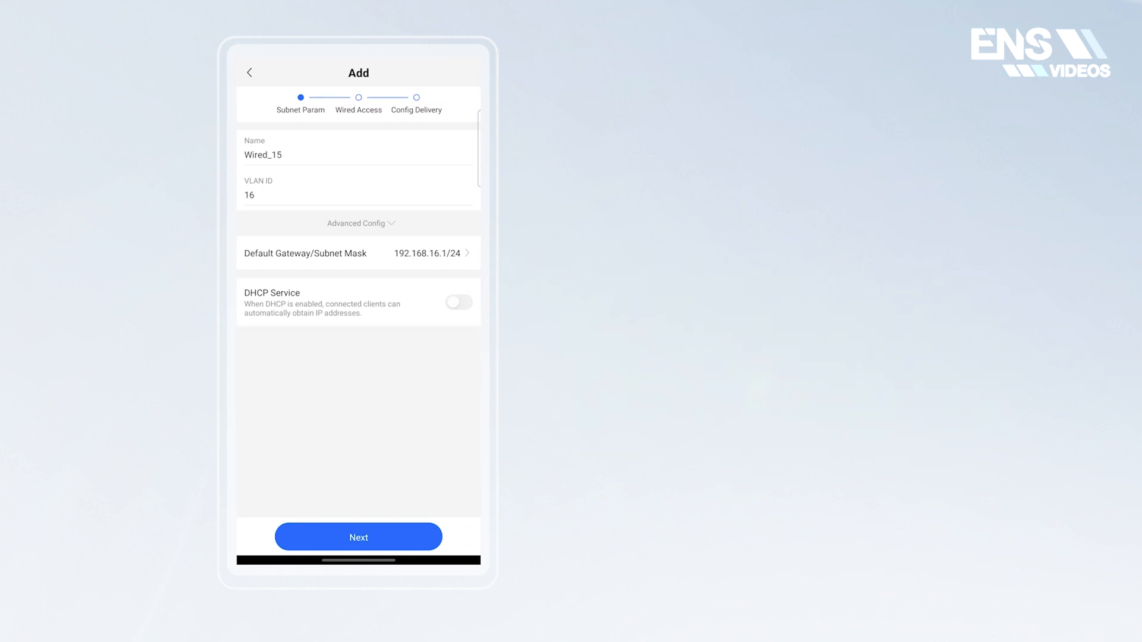
{"action": "left_click", "coordinate": [458, 302]}
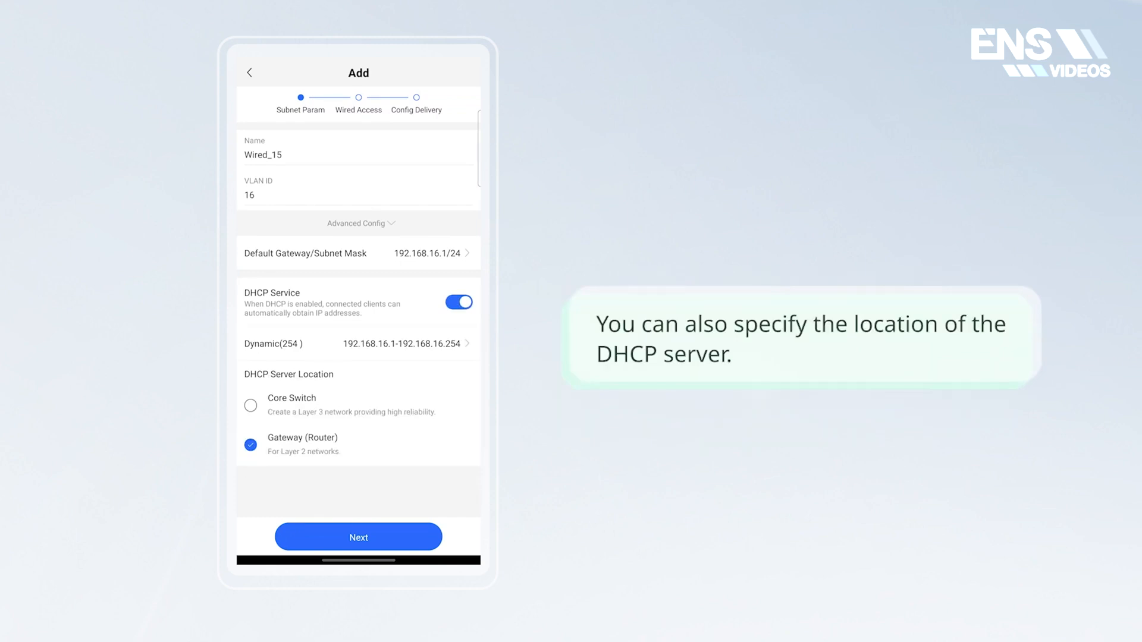
{"action": "left_click", "coordinate": [357, 194]}
{"action": "type", "text": "15"}
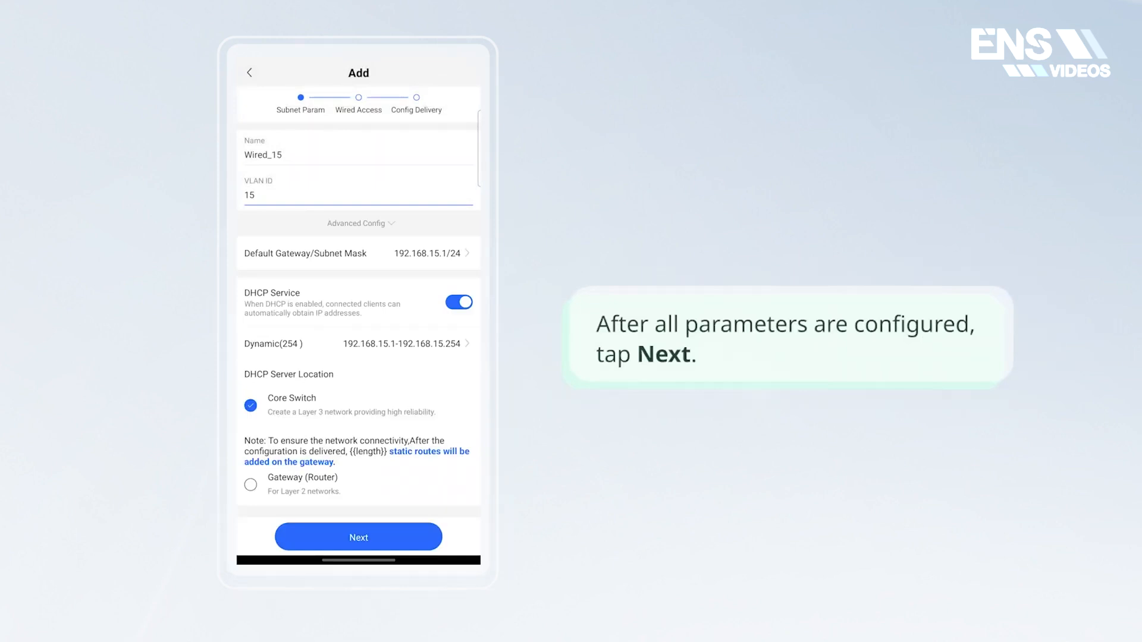
{"action": "left_click", "coordinate": [358, 536]}
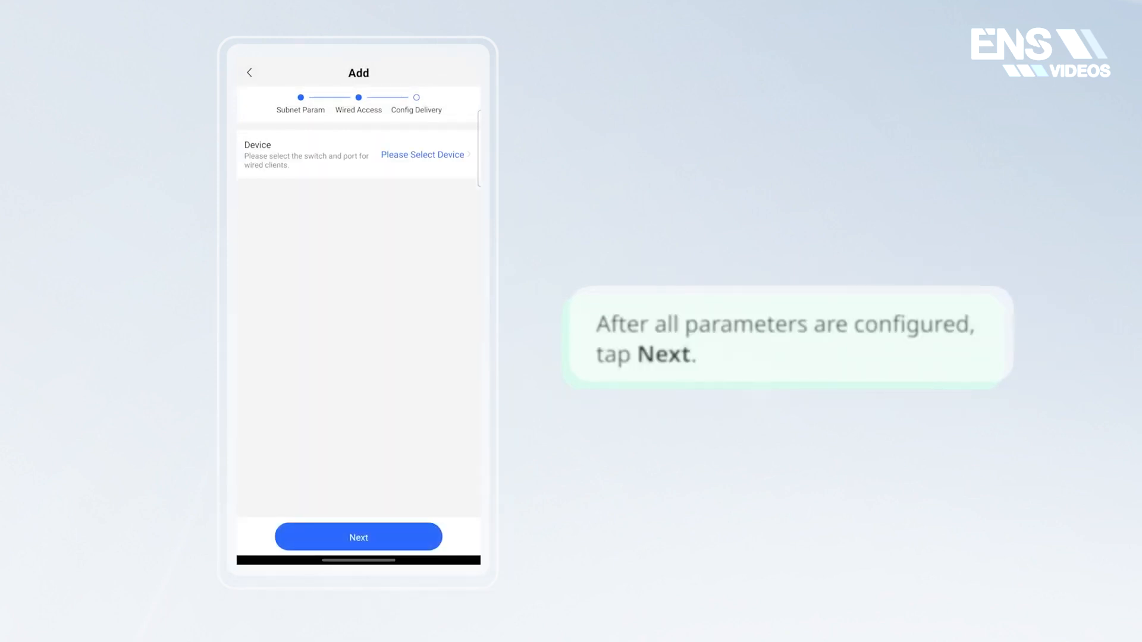
Select the NBS5200-24GT4XS-P switch as the wired access device.
{"action": "left_click", "coordinate": [422, 154]}
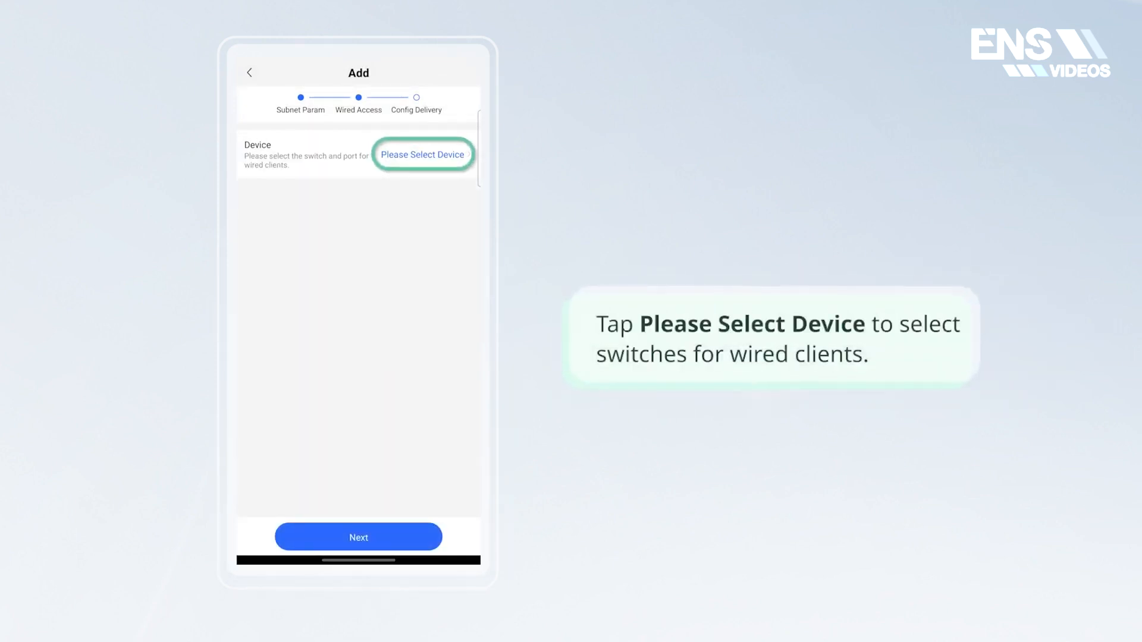
{"action": "left_click", "coordinate": [422, 154]}
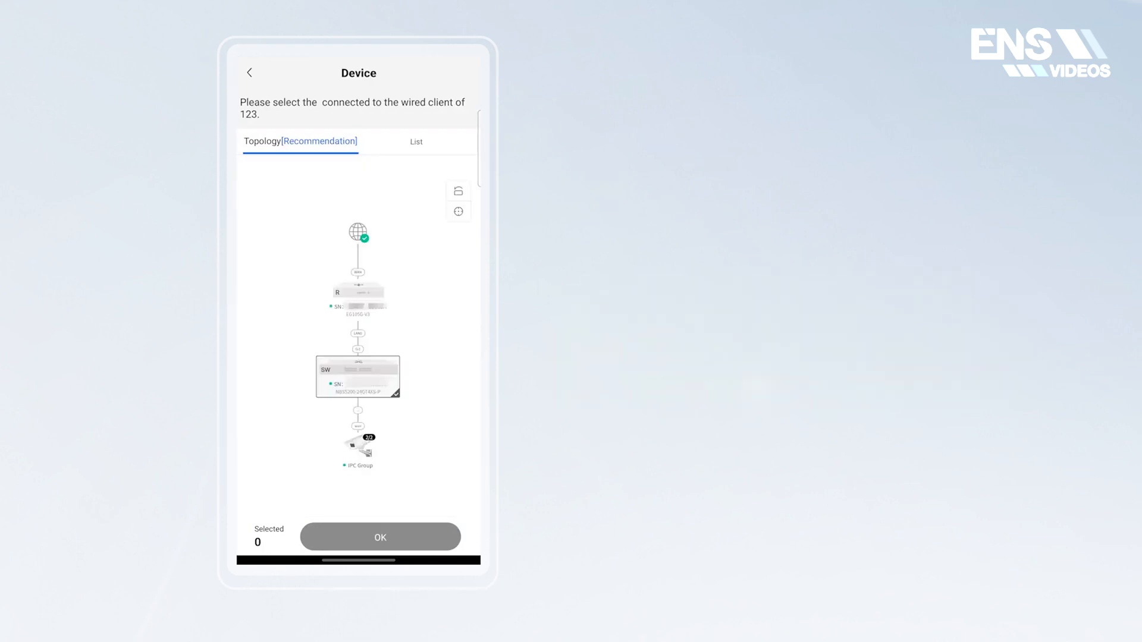
{"action": "left_click", "coordinate": [417, 142]}
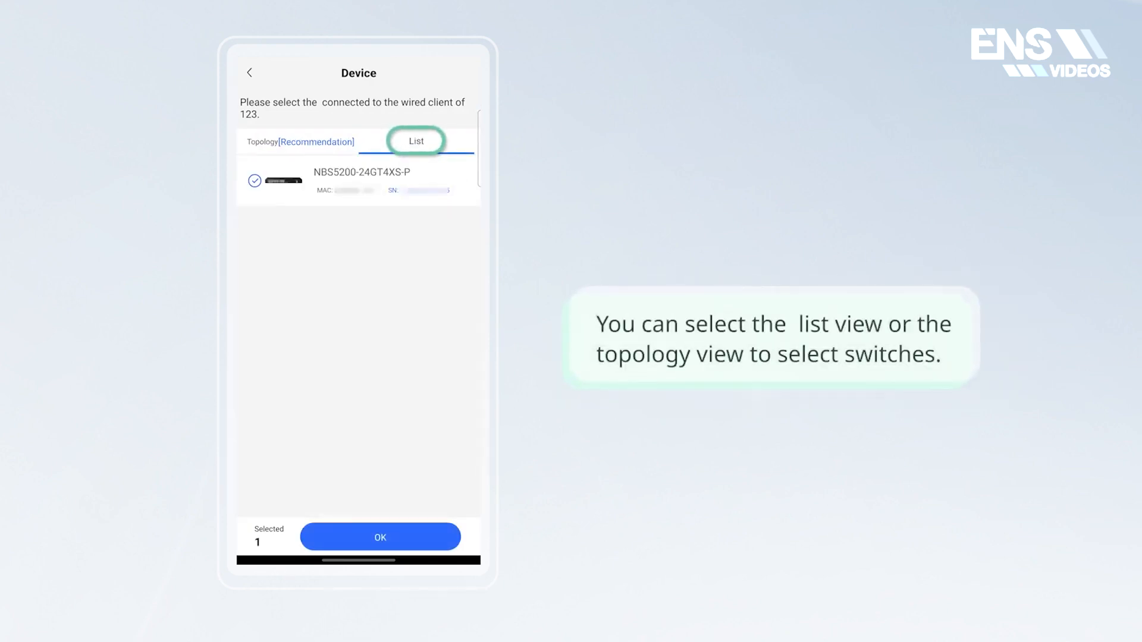
{"action": "left_click", "coordinate": [299, 141]}
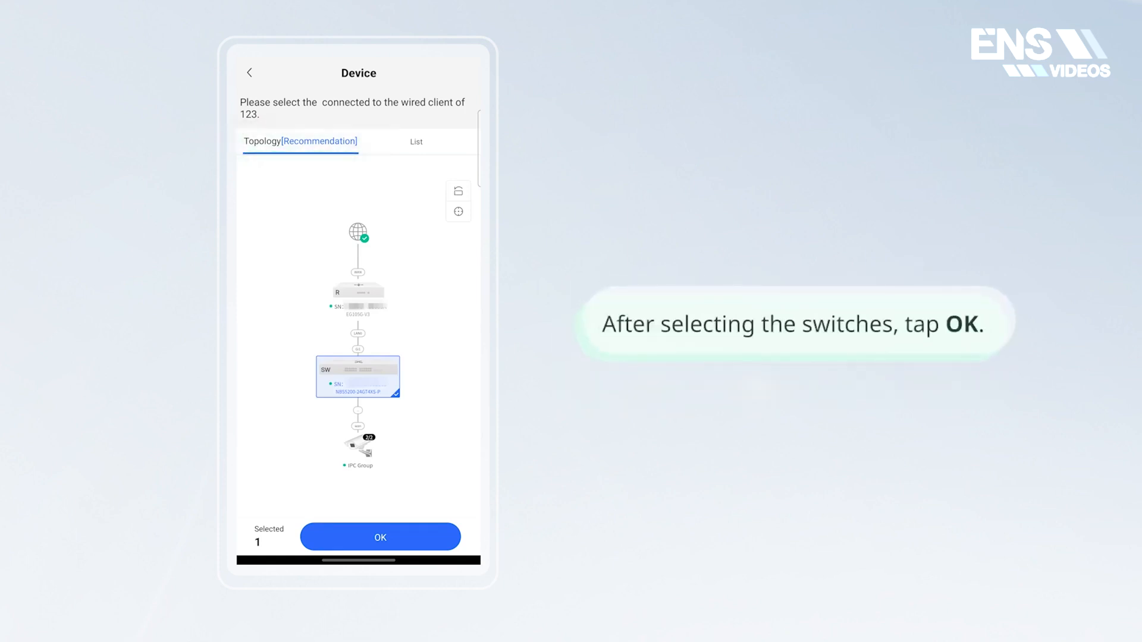
{"action": "left_click", "coordinate": [380, 536]}
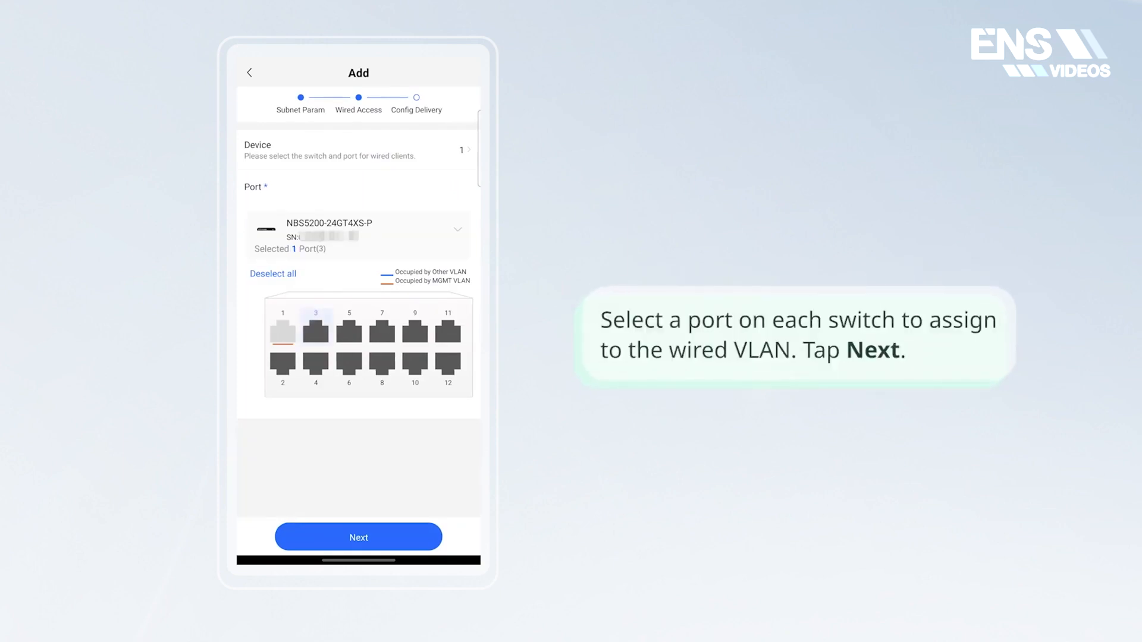
Assign ports 3 and 5 to the VLAN and proceed to the delivery review.
{"action": "left_click", "coordinate": [347, 329]}
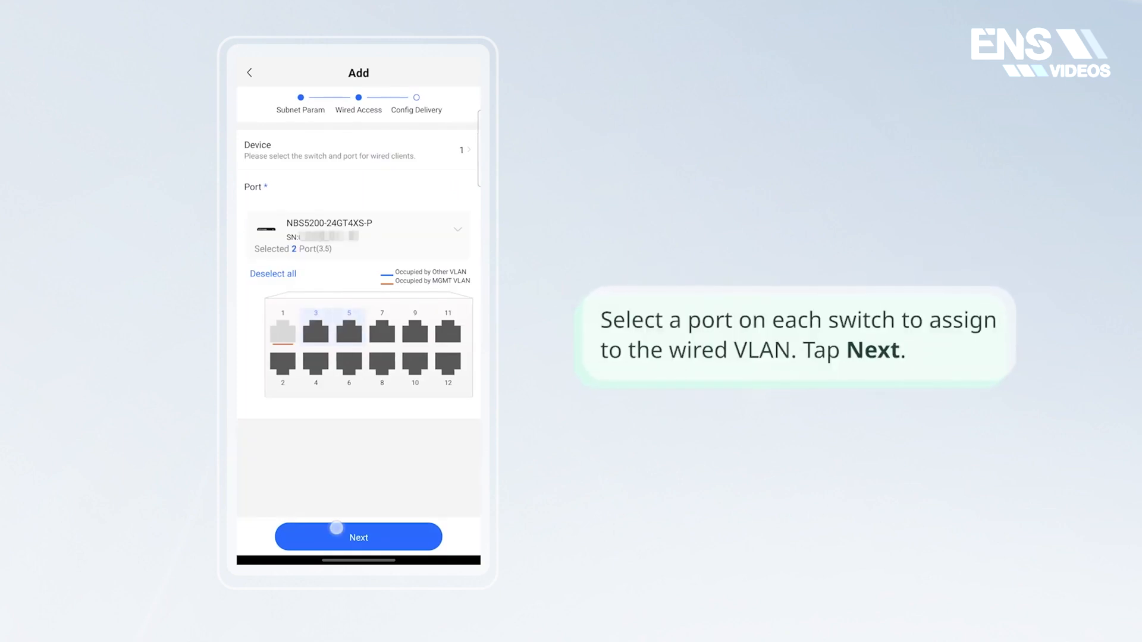
{"action": "left_click", "coordinate": [358, 537]}
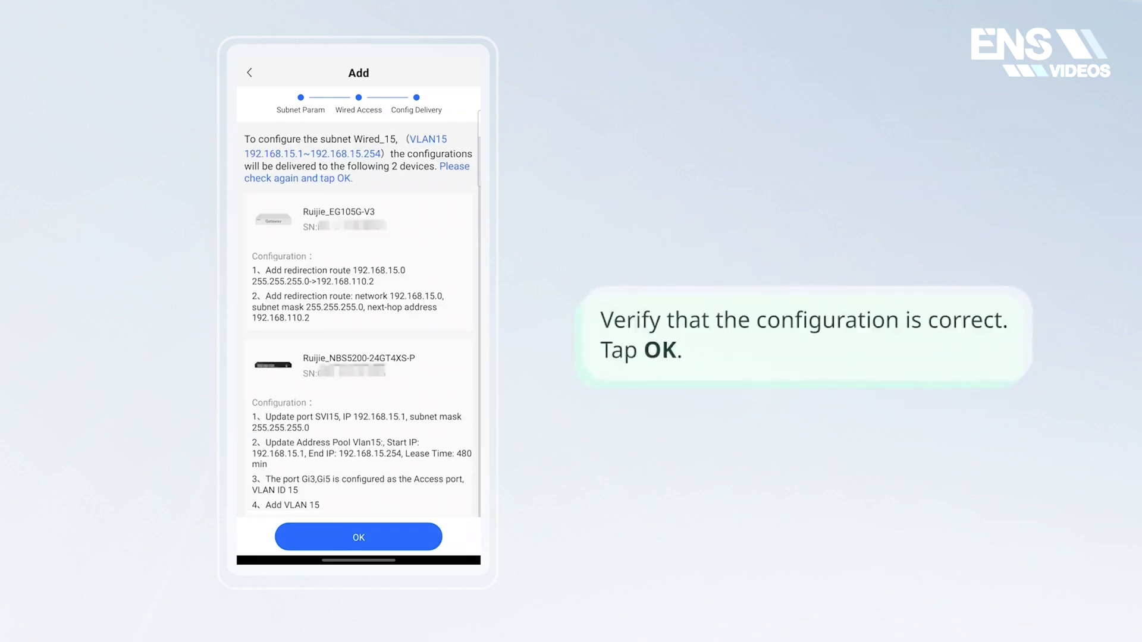
Confirm the summary and deliver VLAN 15 configuration to both devices.
{"action": "left_click", "coordinate": [358, 536]}
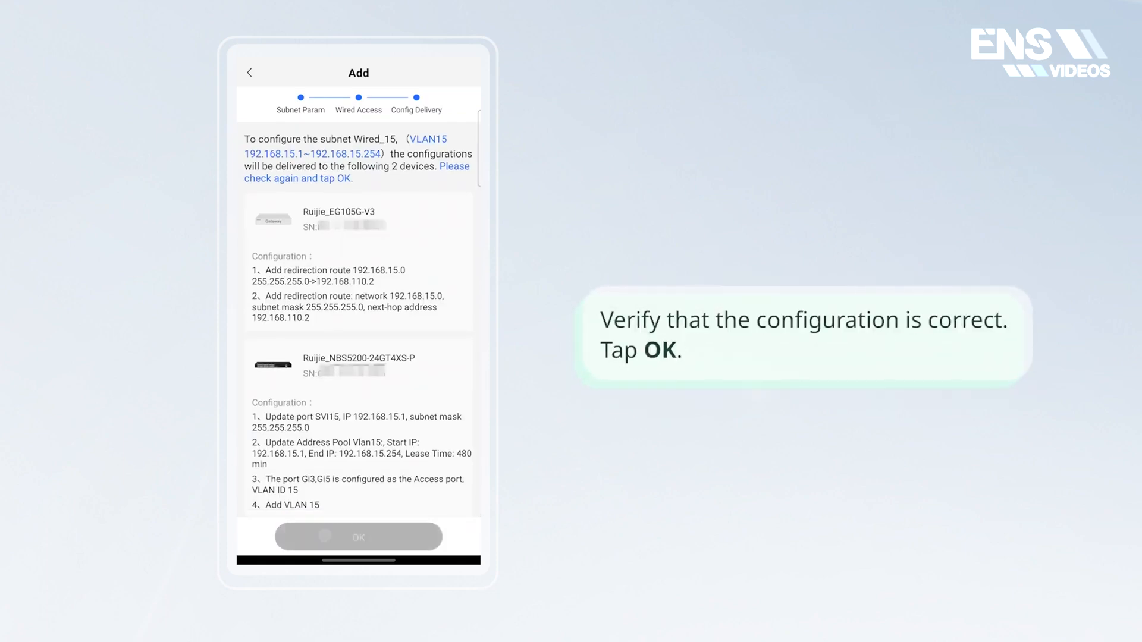
{"action": "left_click", "coordinate": [358, 536]}
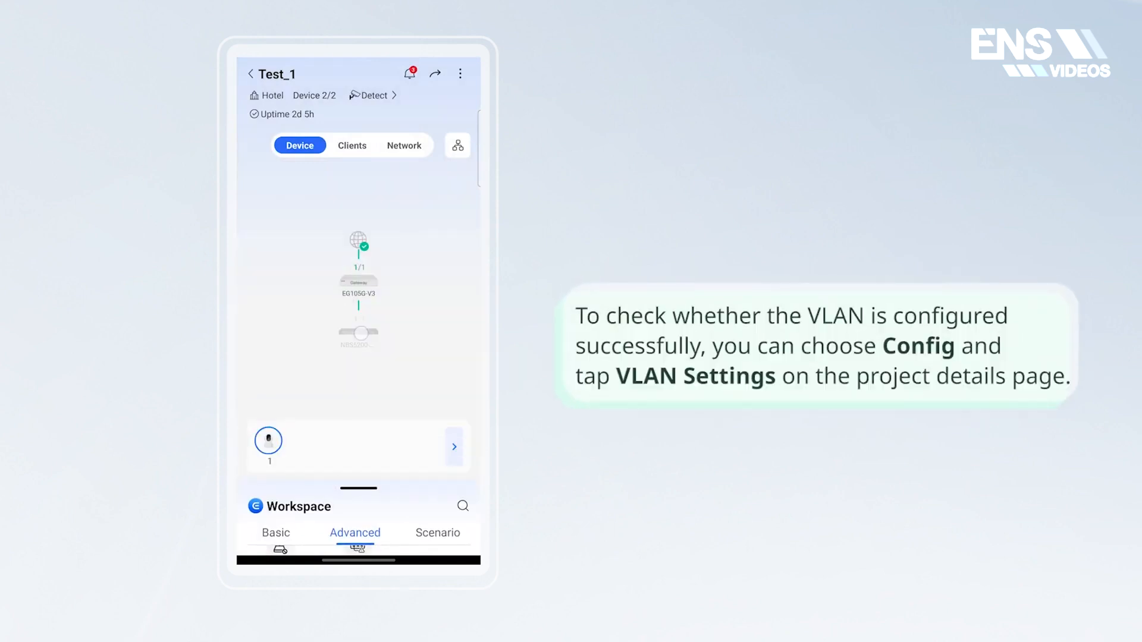
View the NBS5200 switch's VLAN Settings showing ports 3 and 5 on VLAN 15.
{"action": "left_click", "coordinate": [358, 337]}
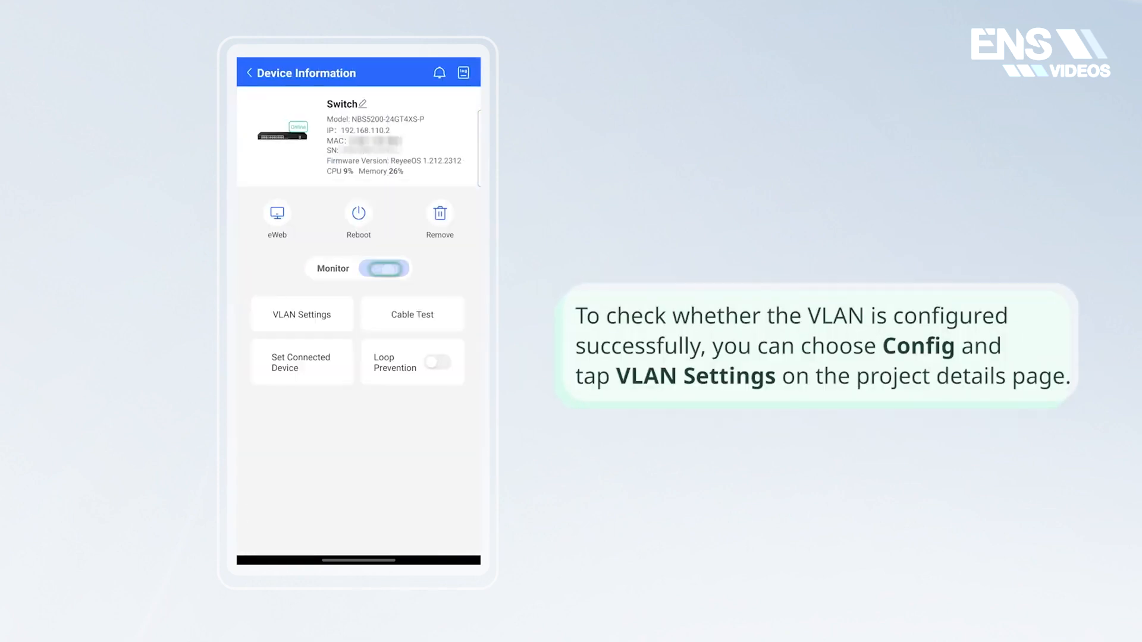
{"action": "left_click", "coordinate": [384, 268]}
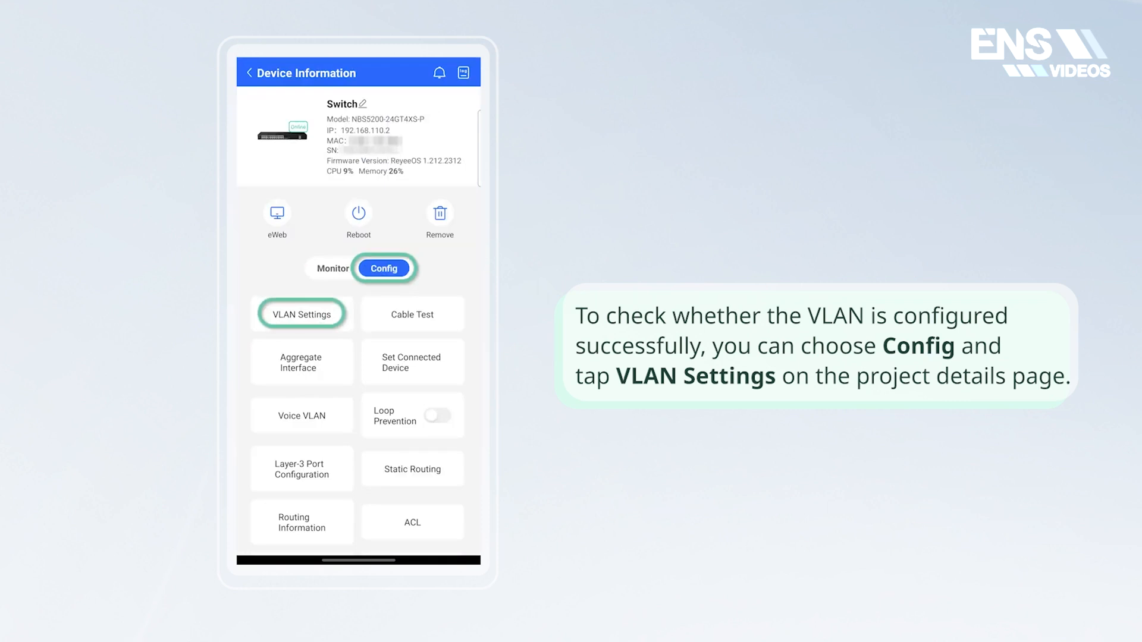
{"action": "left_click", "coordinate": [301, 314]}
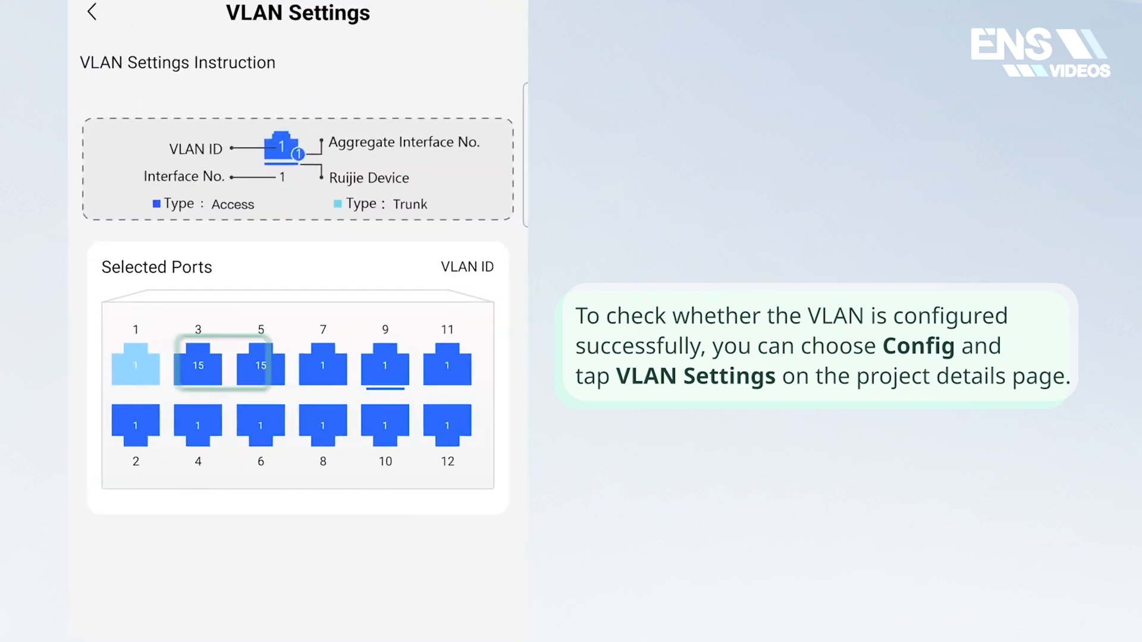